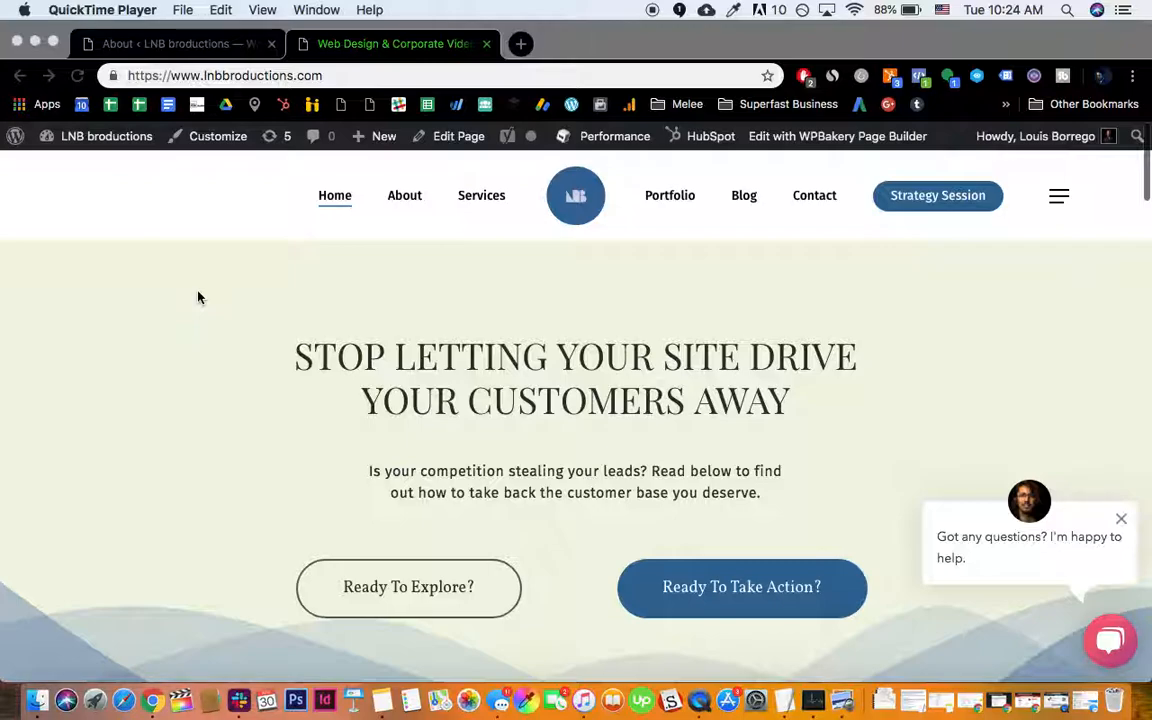
mouse_move(186, 271)
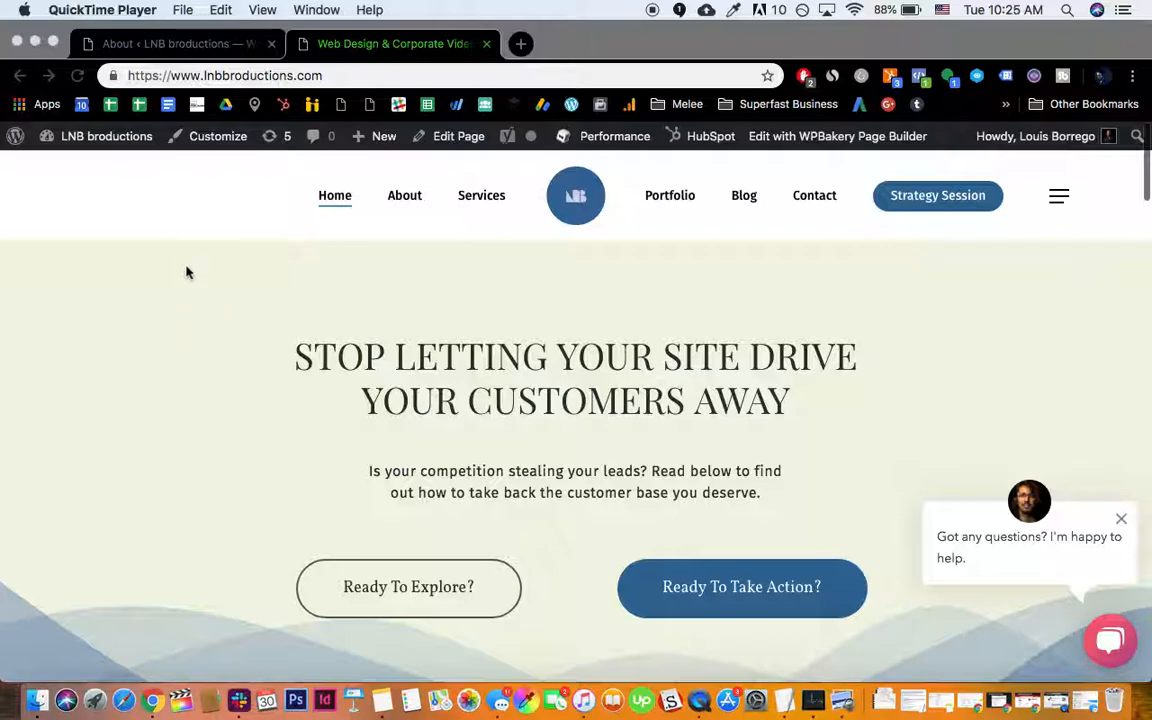
Scroll the LNB broductions homepage down to the '© 2019 Designed by LNB broductions LLC' footer.
scroll(down, 3)
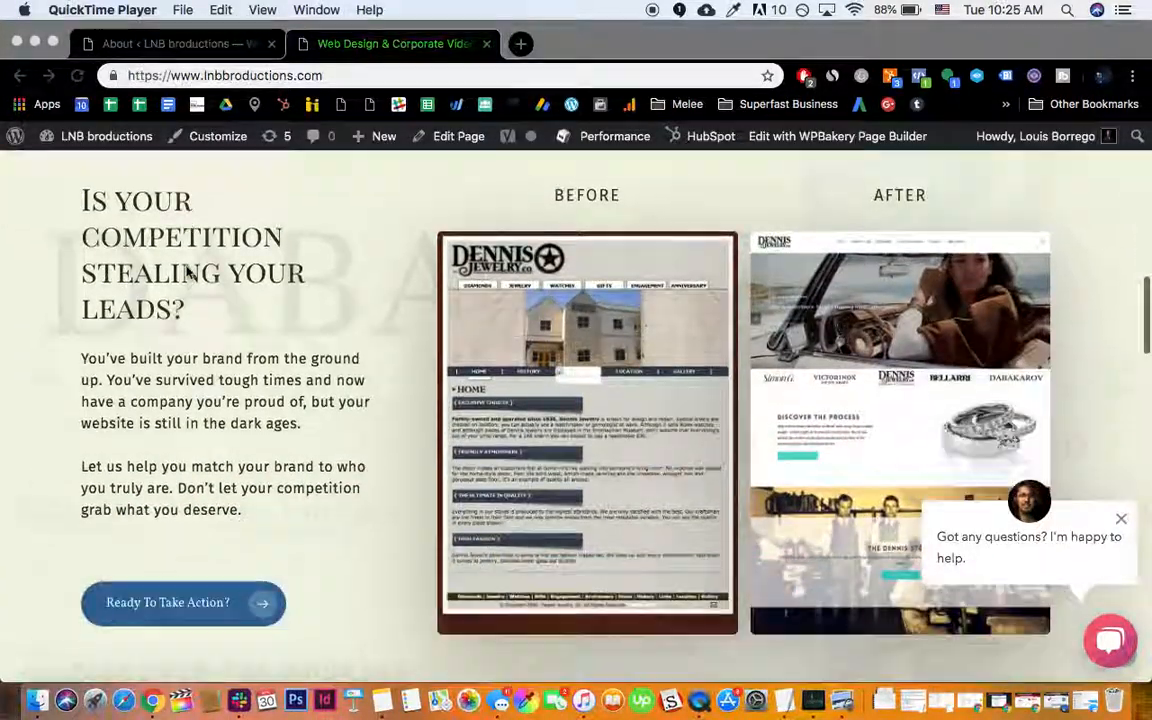
scroll(down, 3)
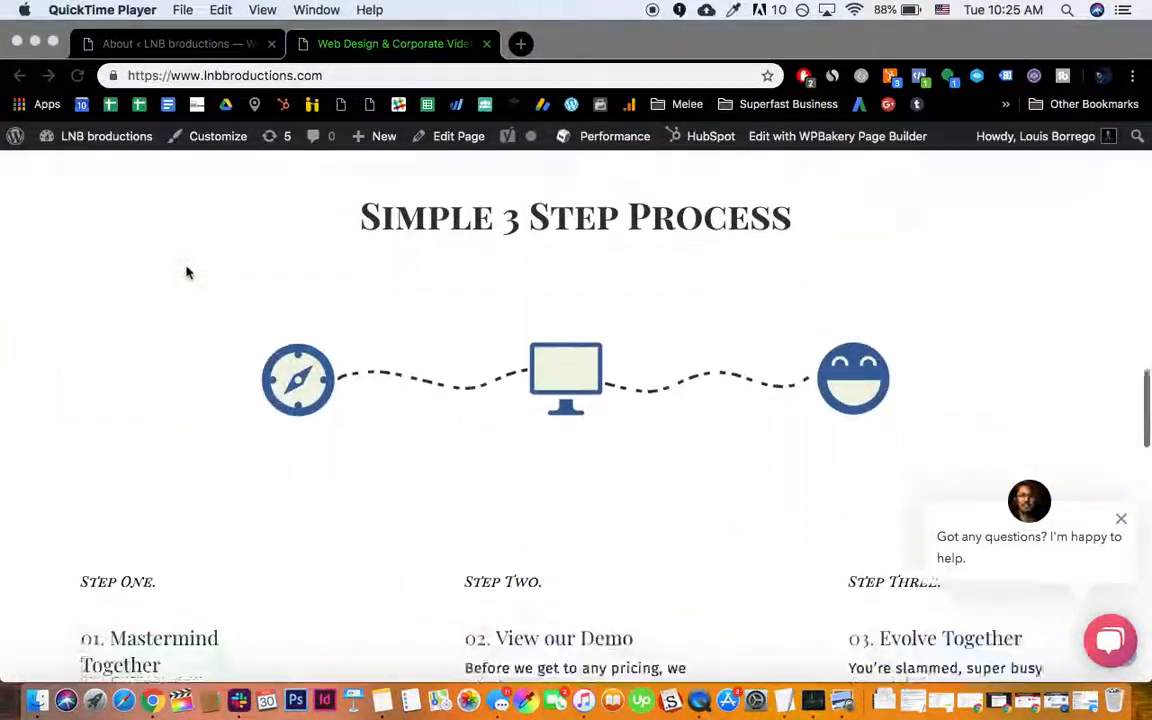
scroll(down, 3)
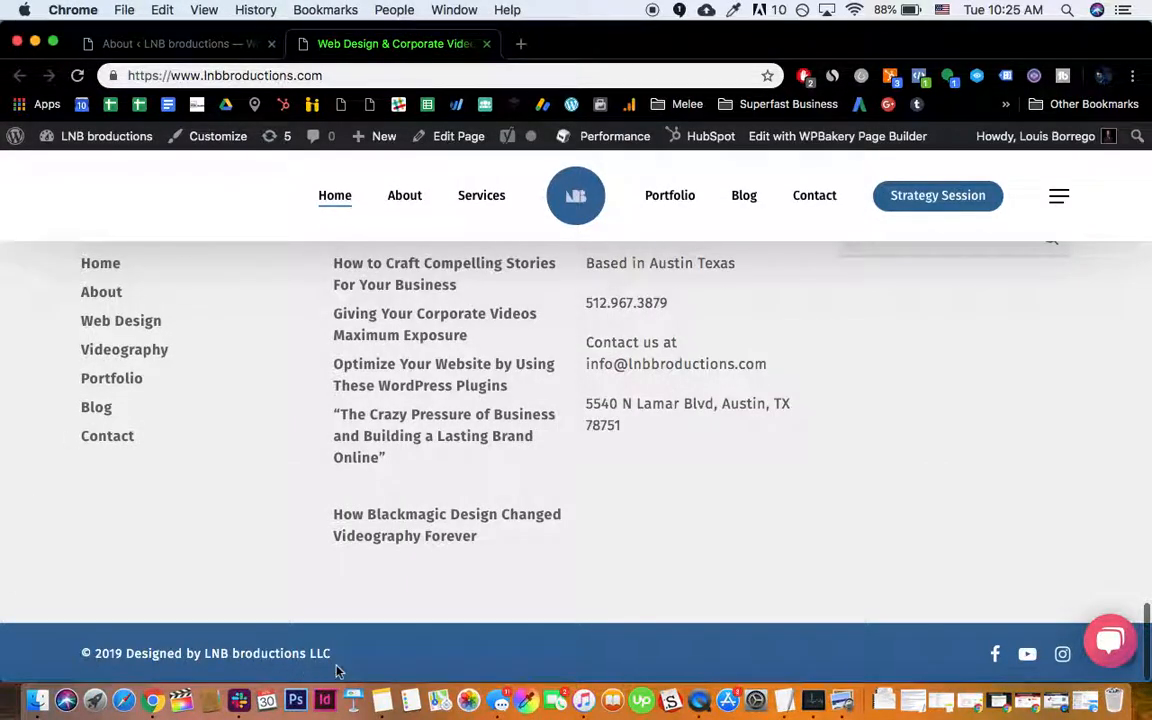
mouse_move(317, 609)
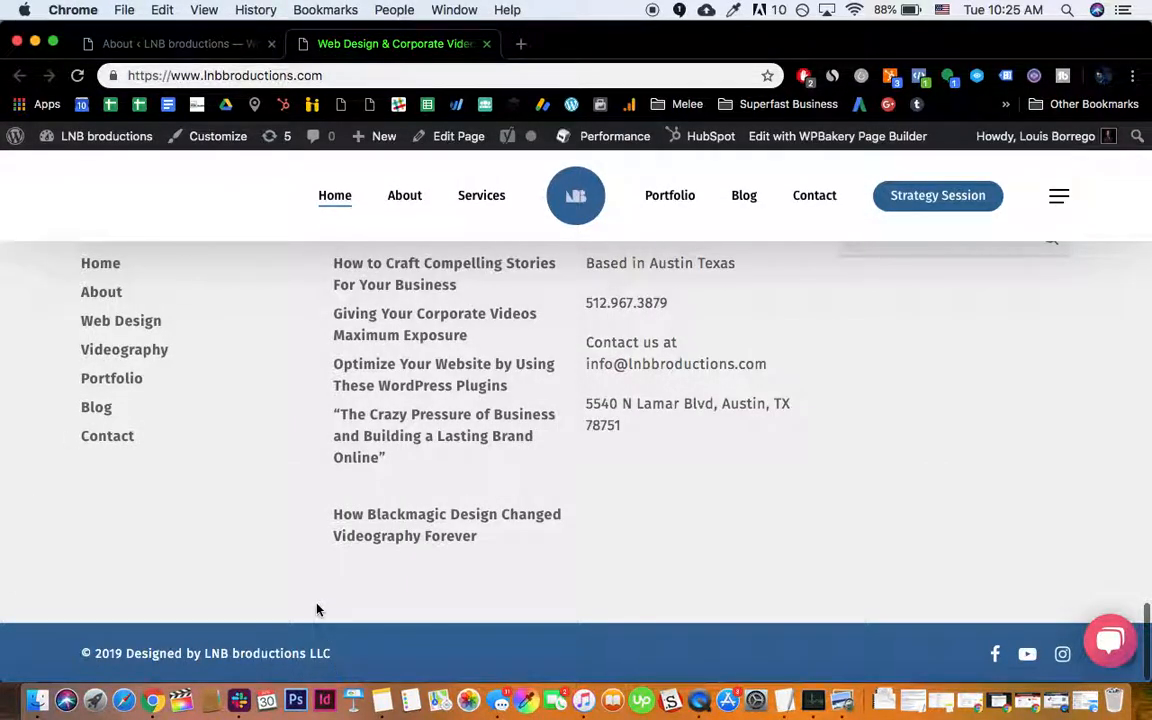
mouse_move(351, 620)
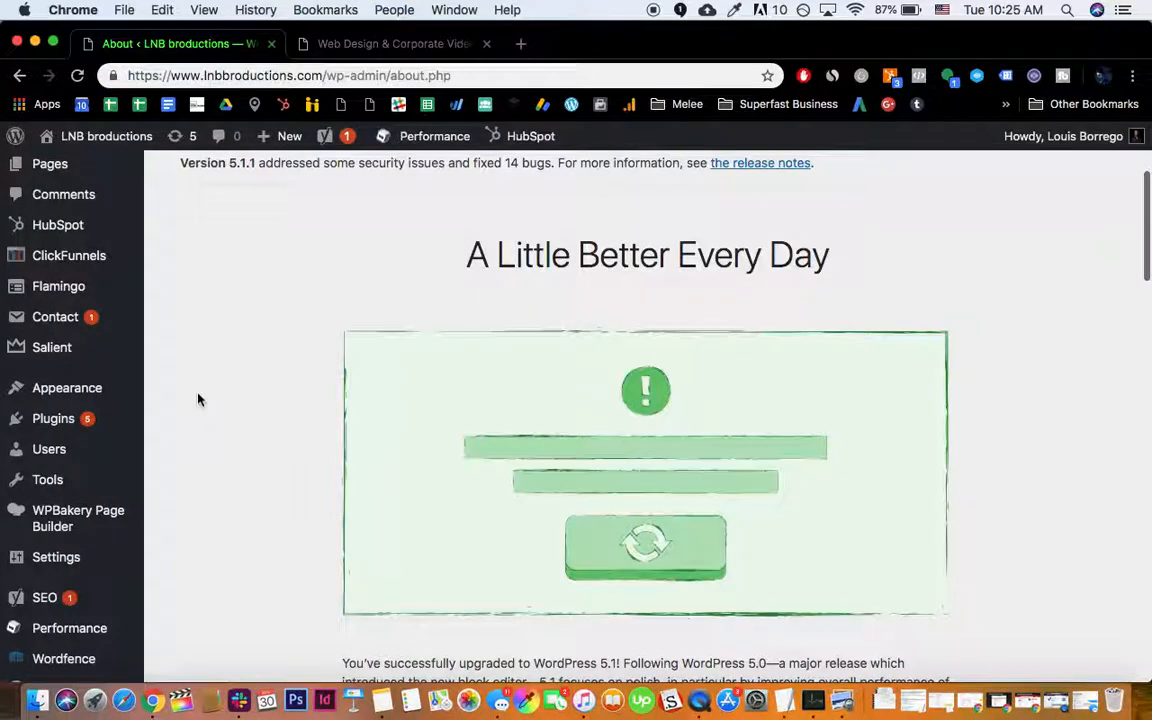
mouse_move(52, 347)
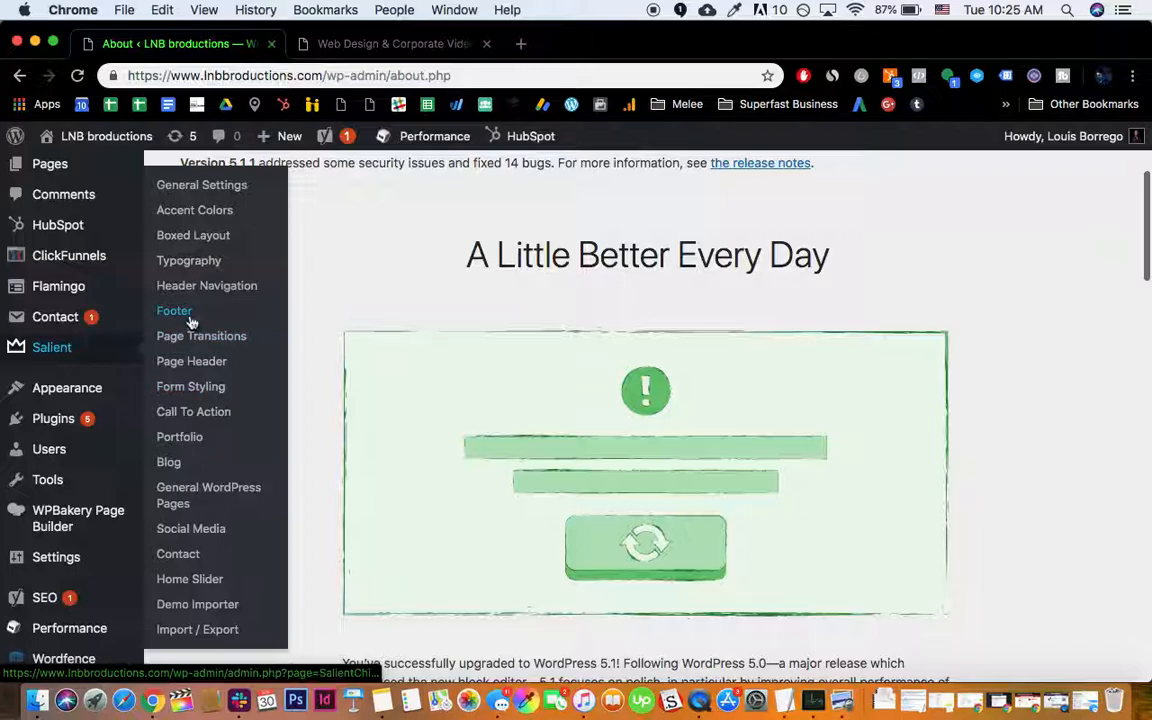
Open the Salient Footer options panel from the WordPress admin sidebar.
click(174, 311)
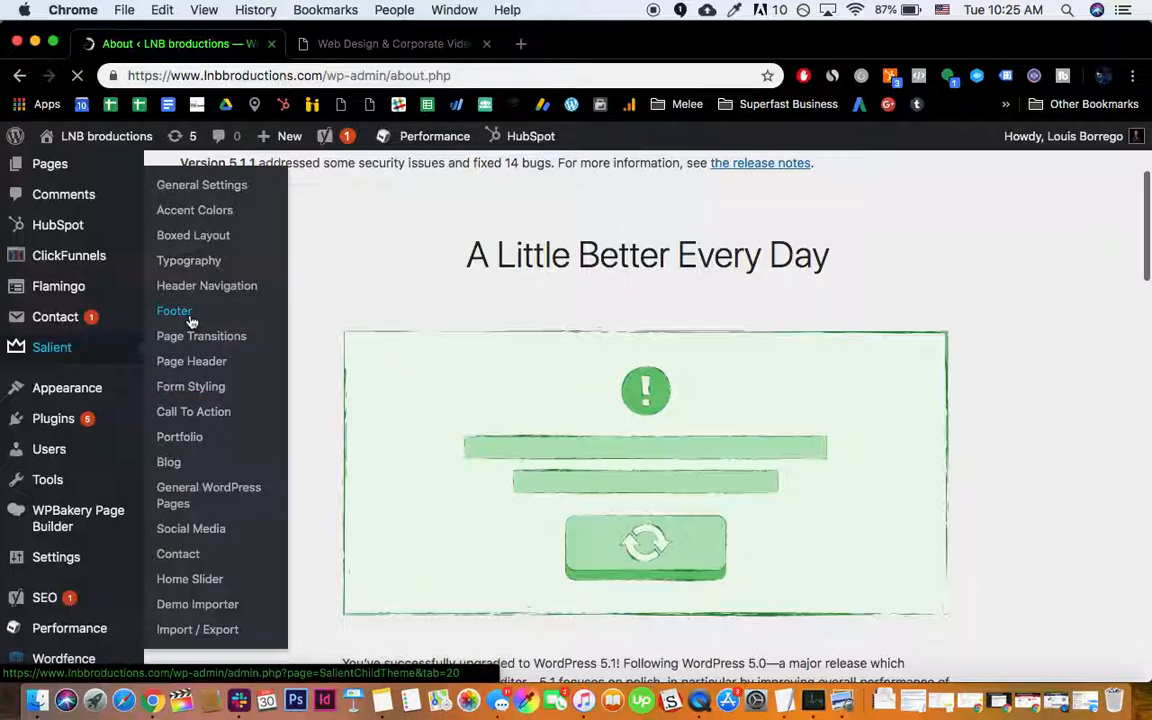
click(174, 311)
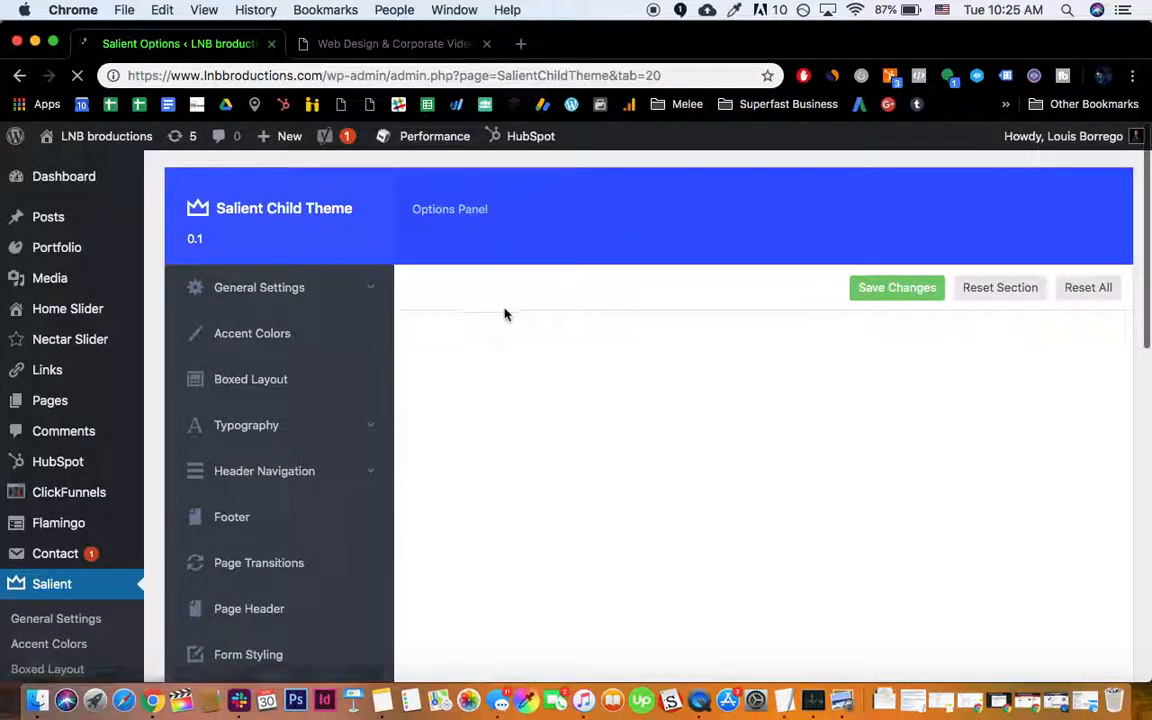
Scroll the Salient footer options to the Footer Copyright Section Text field and focus it.
scroll(down, 3)
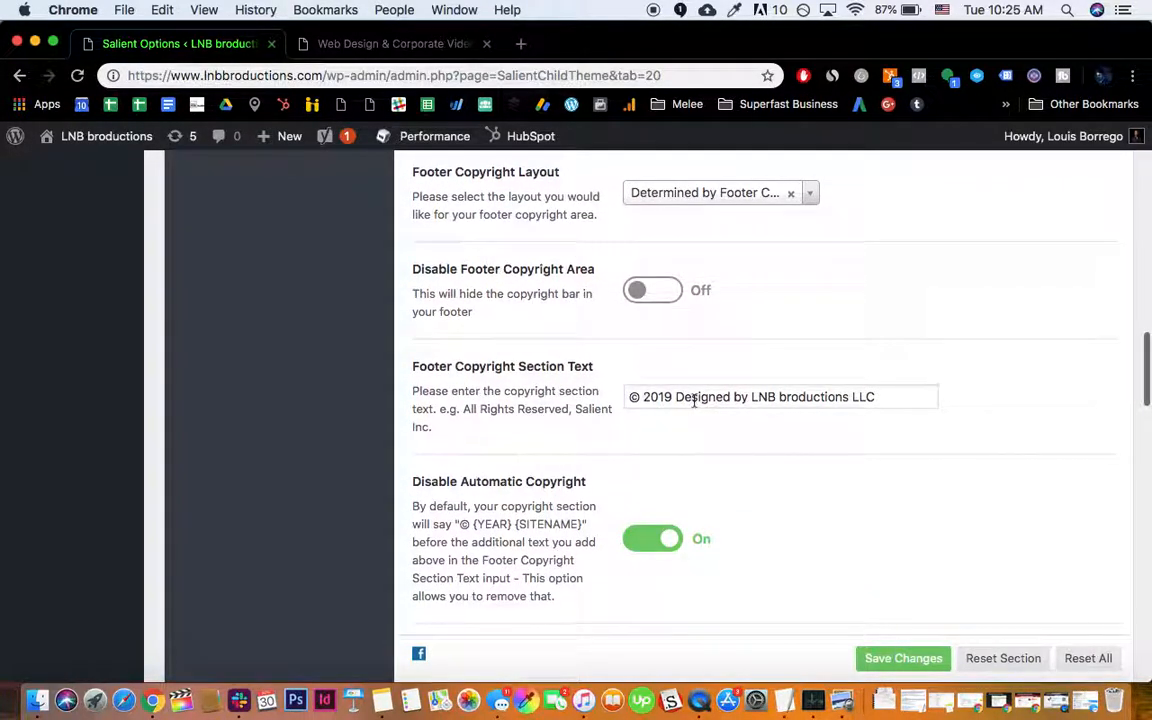
click(693, 397)
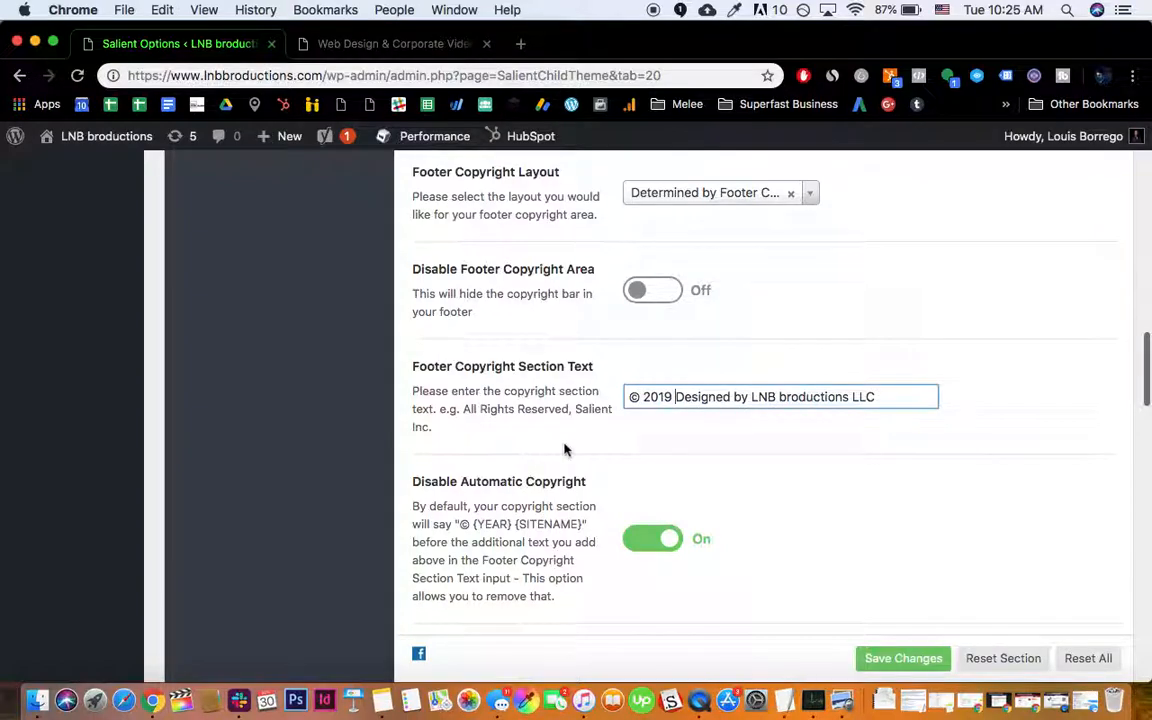
scroll(down, 3)
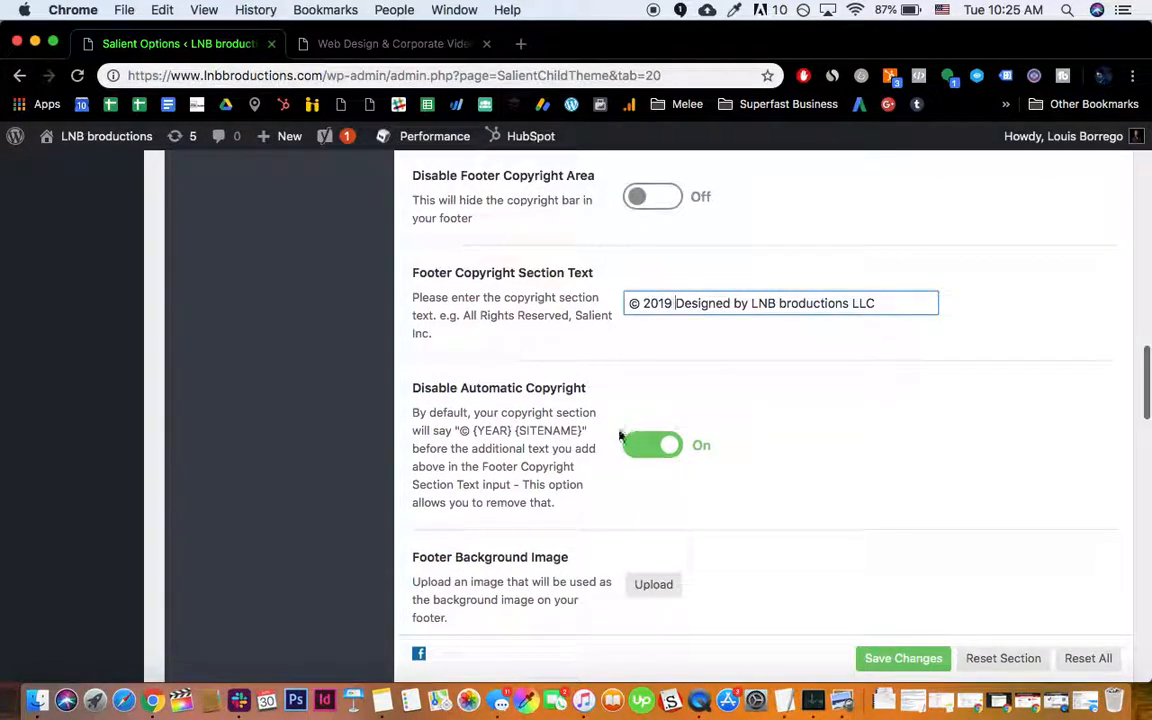
mouse_move(515, 315)
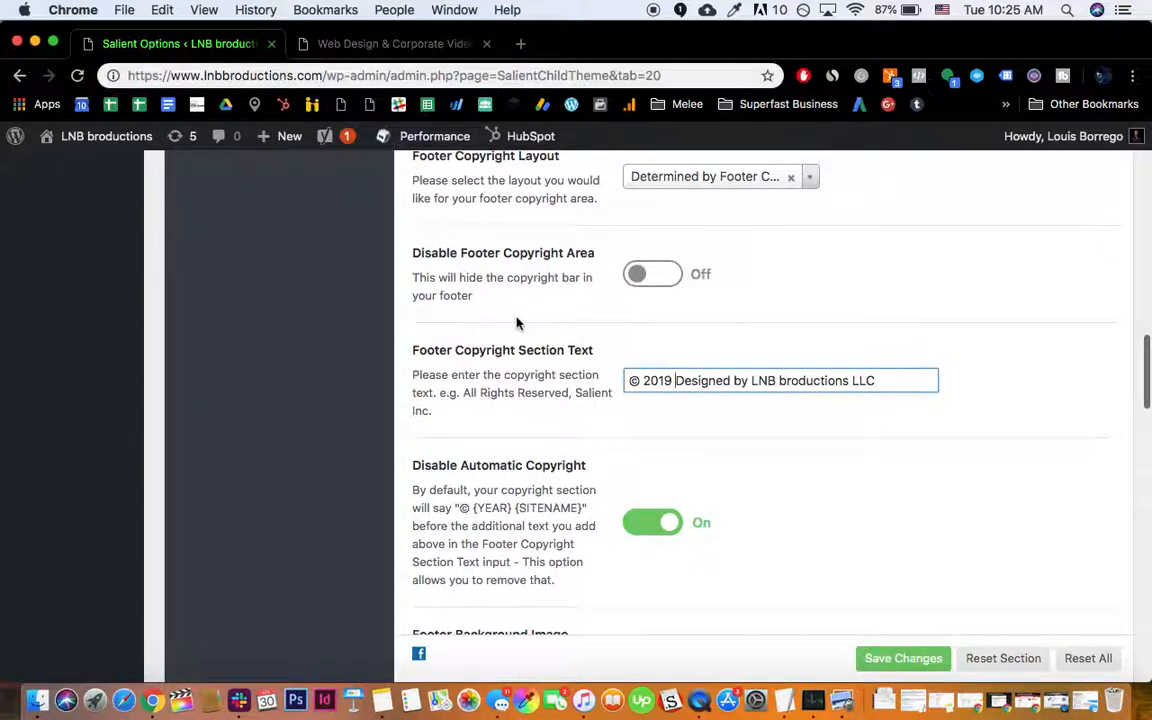
scroll(down, 3)
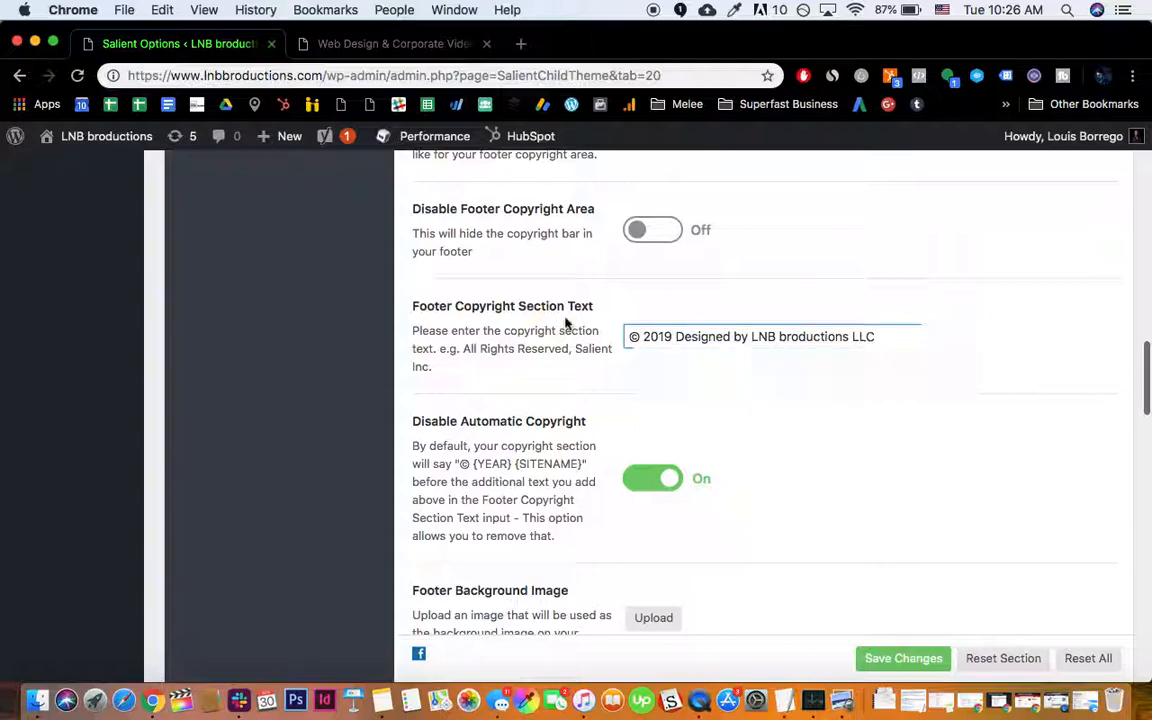
scroll(down, 3)
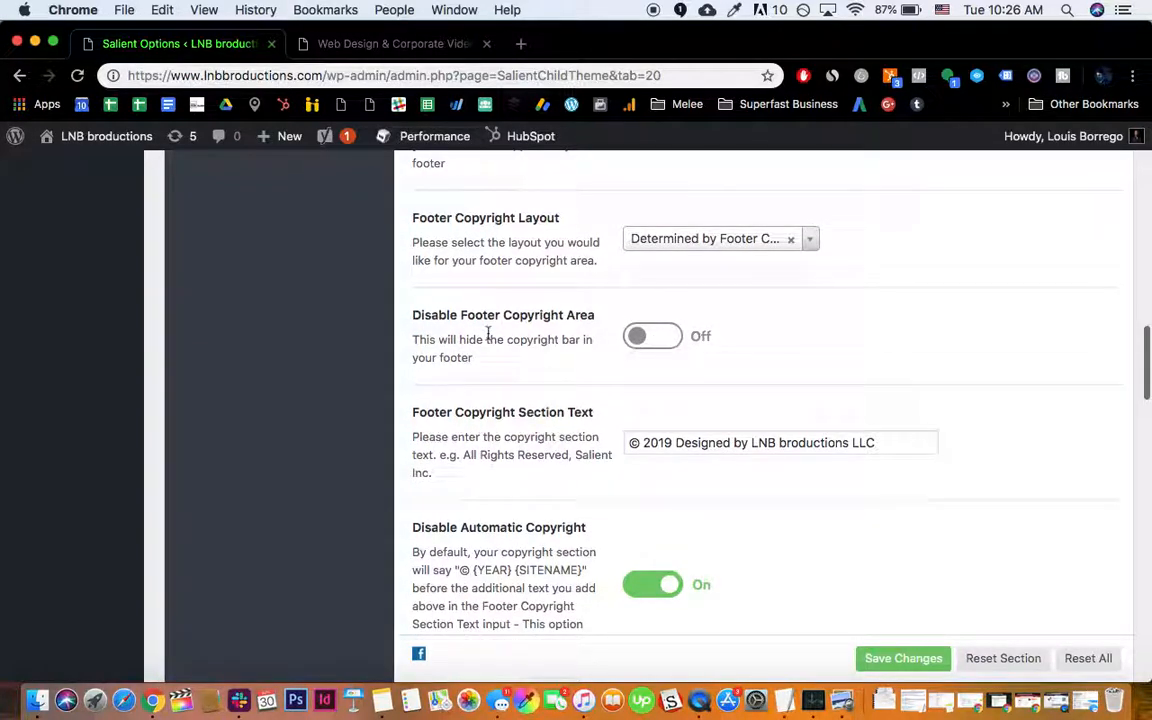
scroll(down, 3)
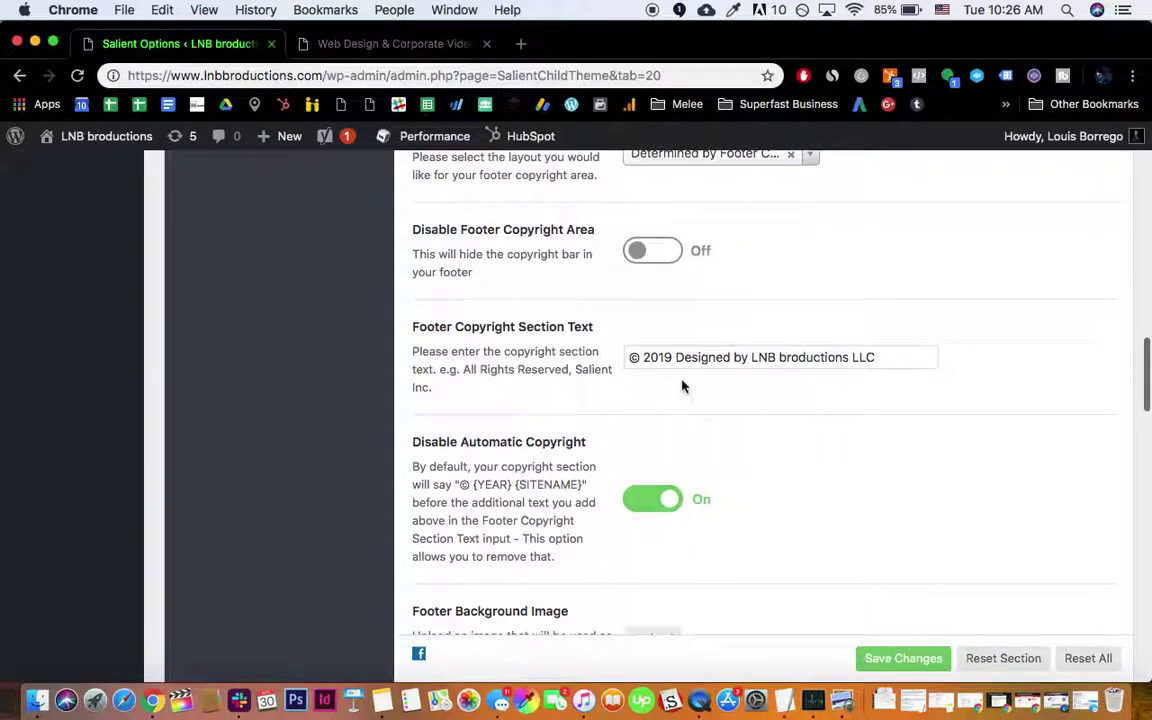
click(780, 357)
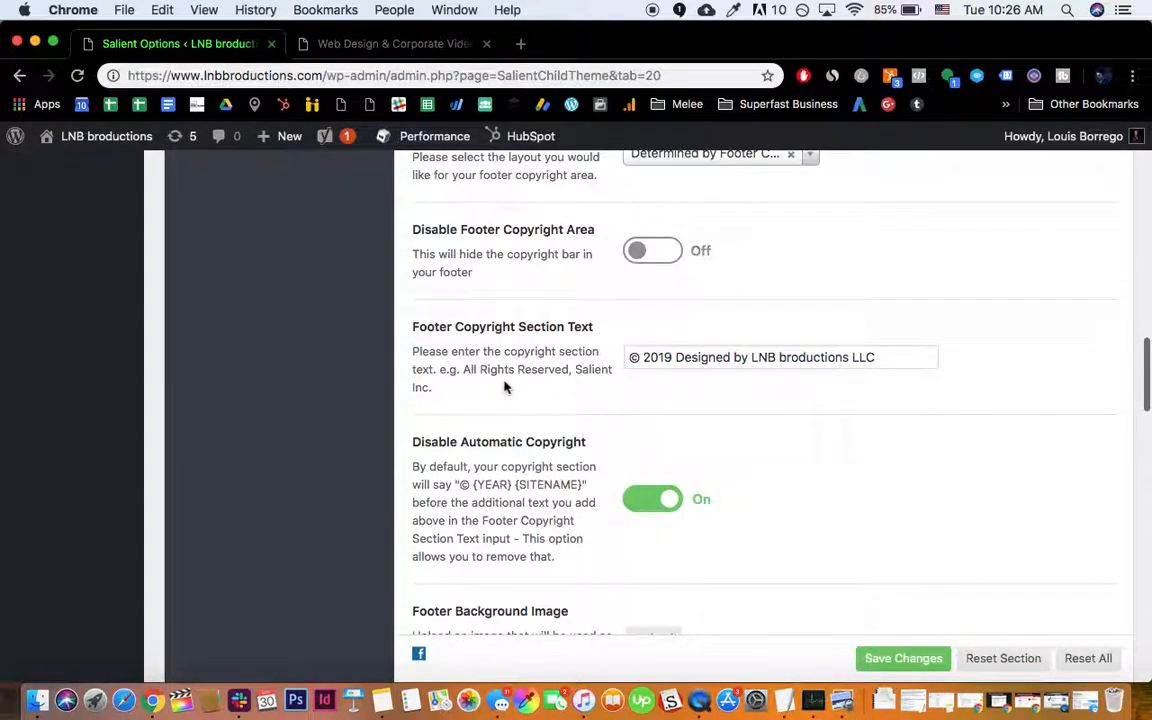
mouse_move(447, 98)
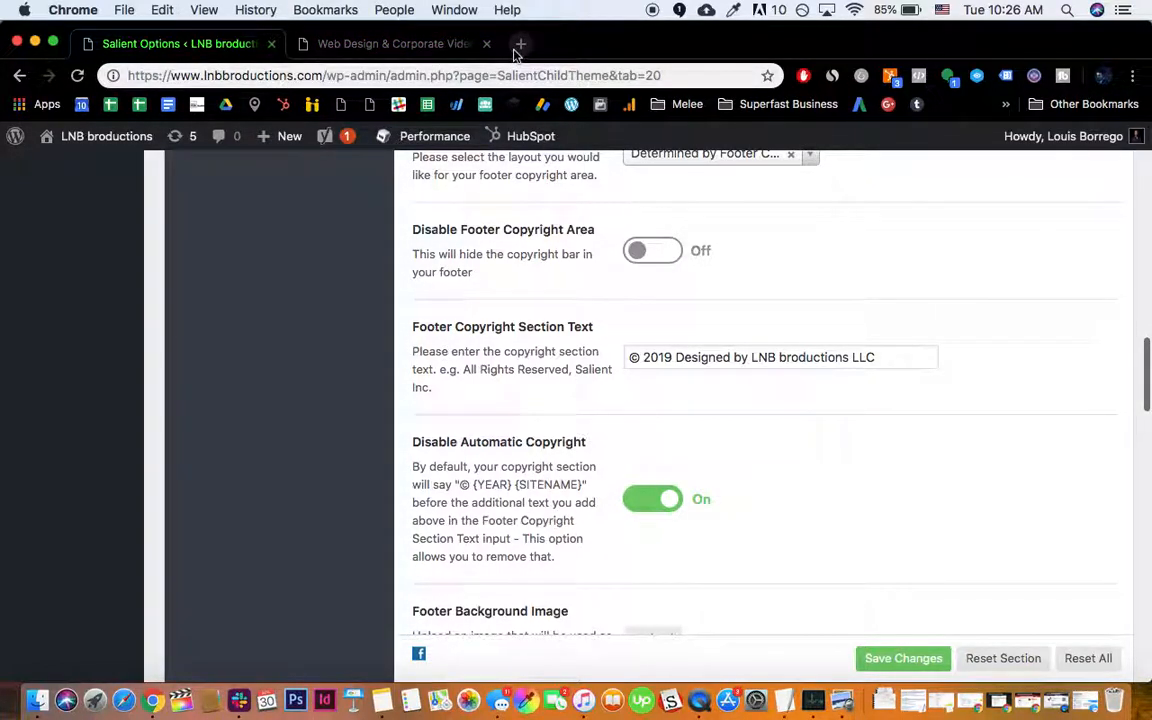
In a new tab, search Google for 'a href html' and open the W3Schools a href page.
click(519, 43)
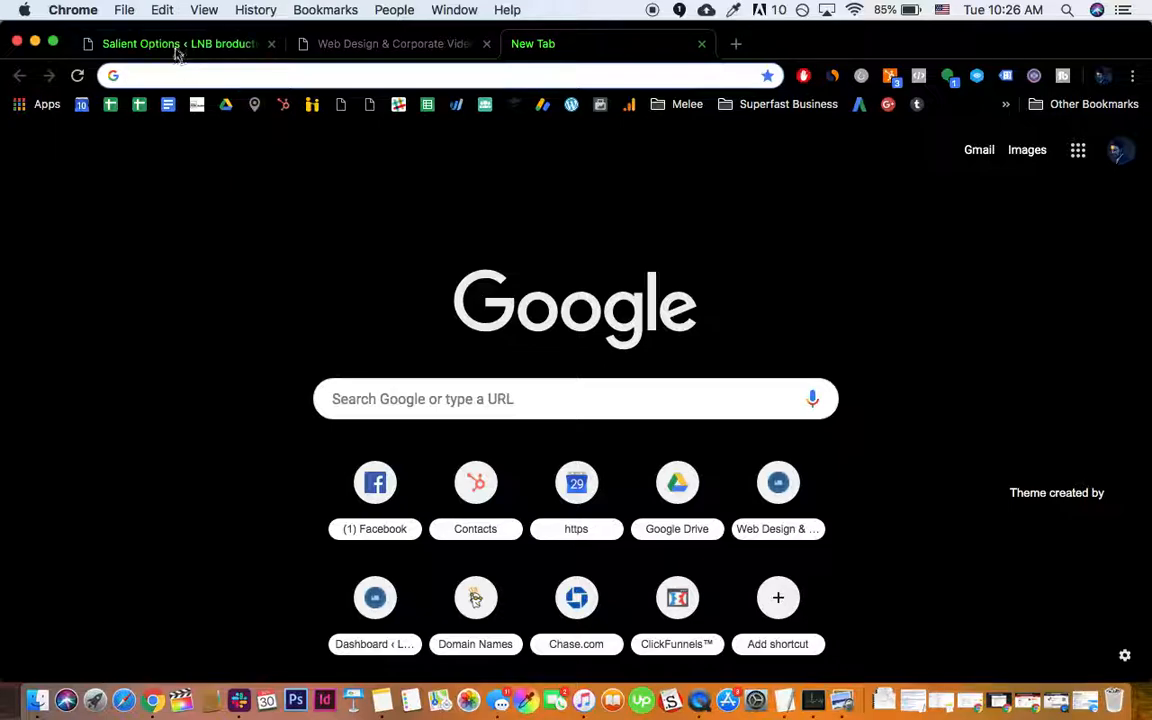
click(160, 44)
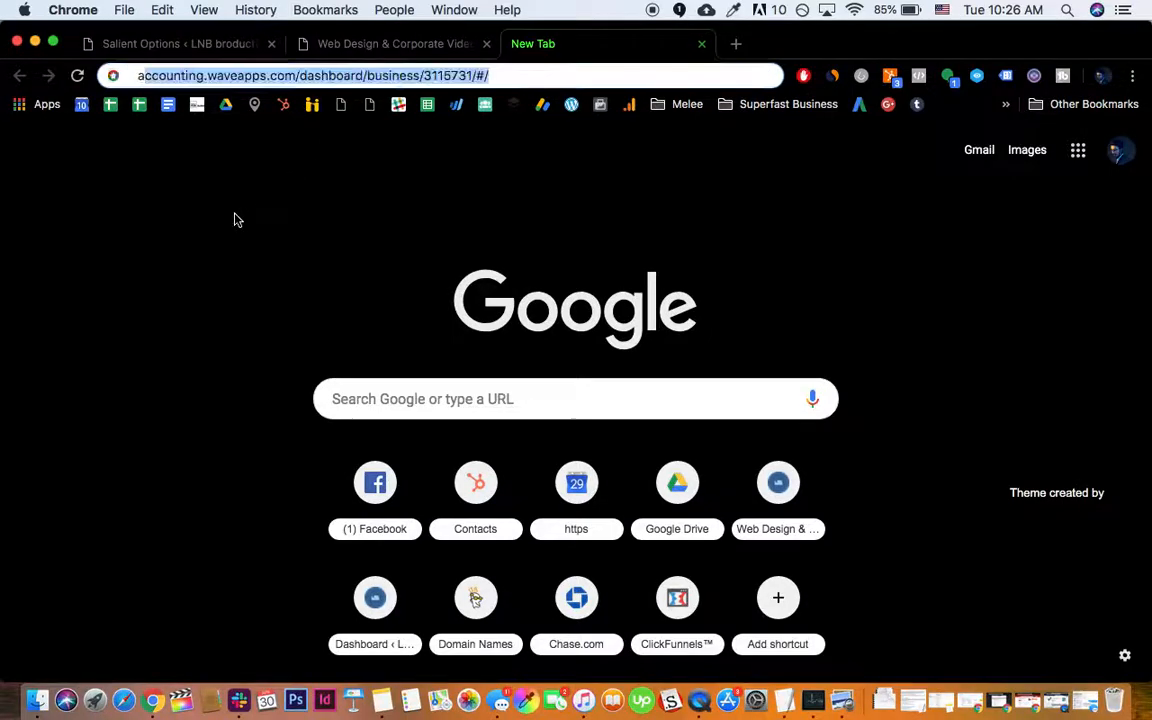
text(a href m)
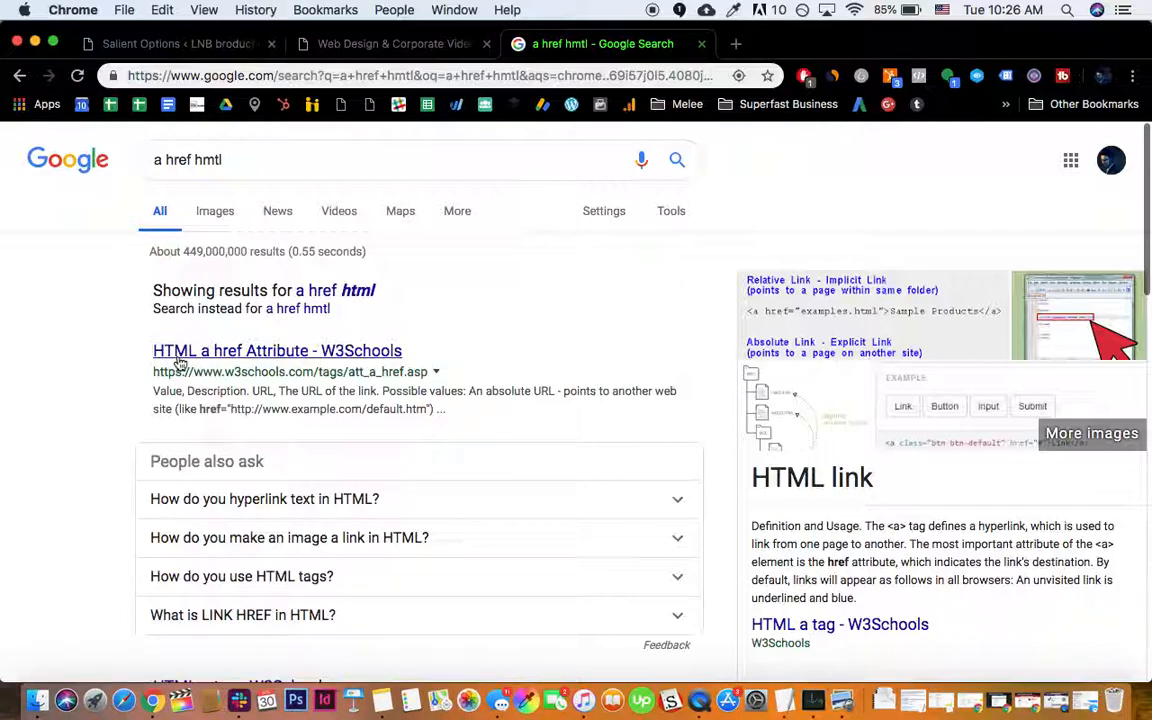
click(277, 350)
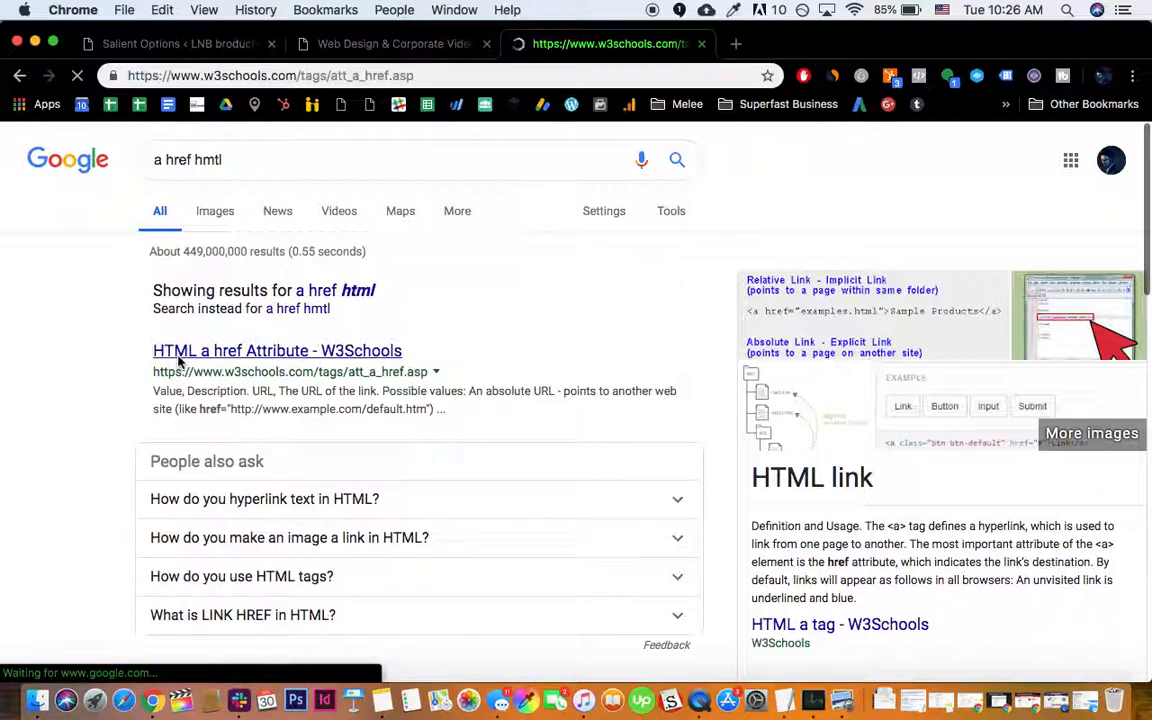
click(277, 350)
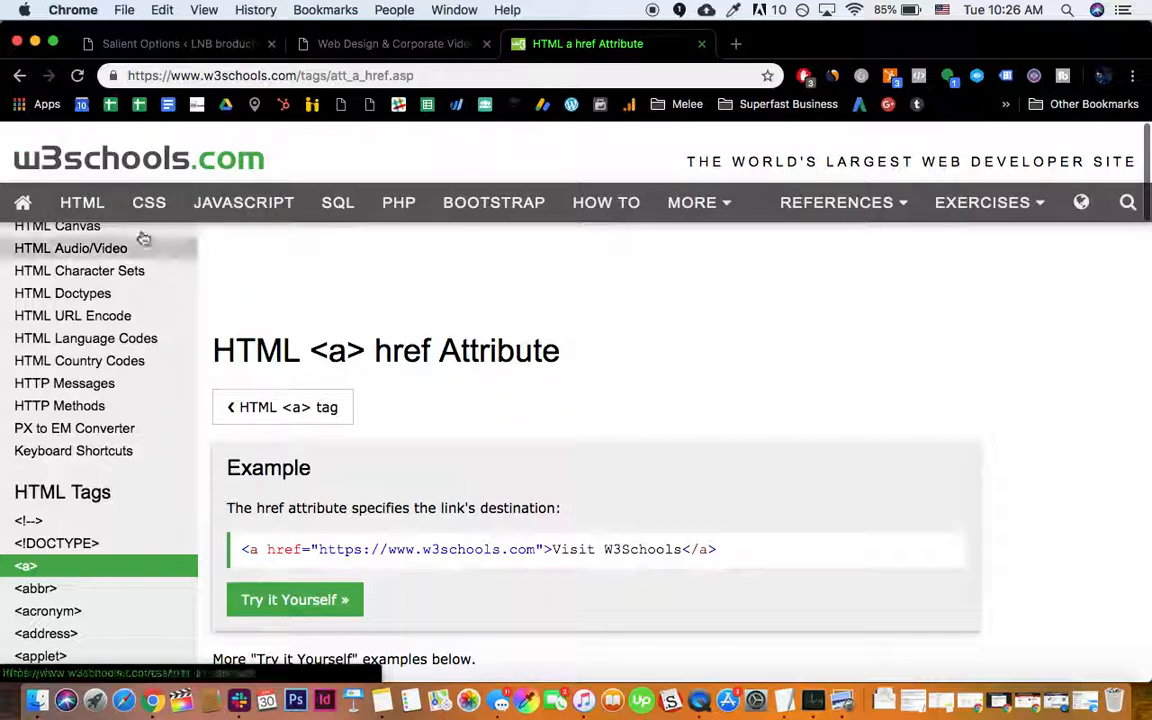
Select and copy the W3Schools example <a href> code line.
scroll(down, 3)
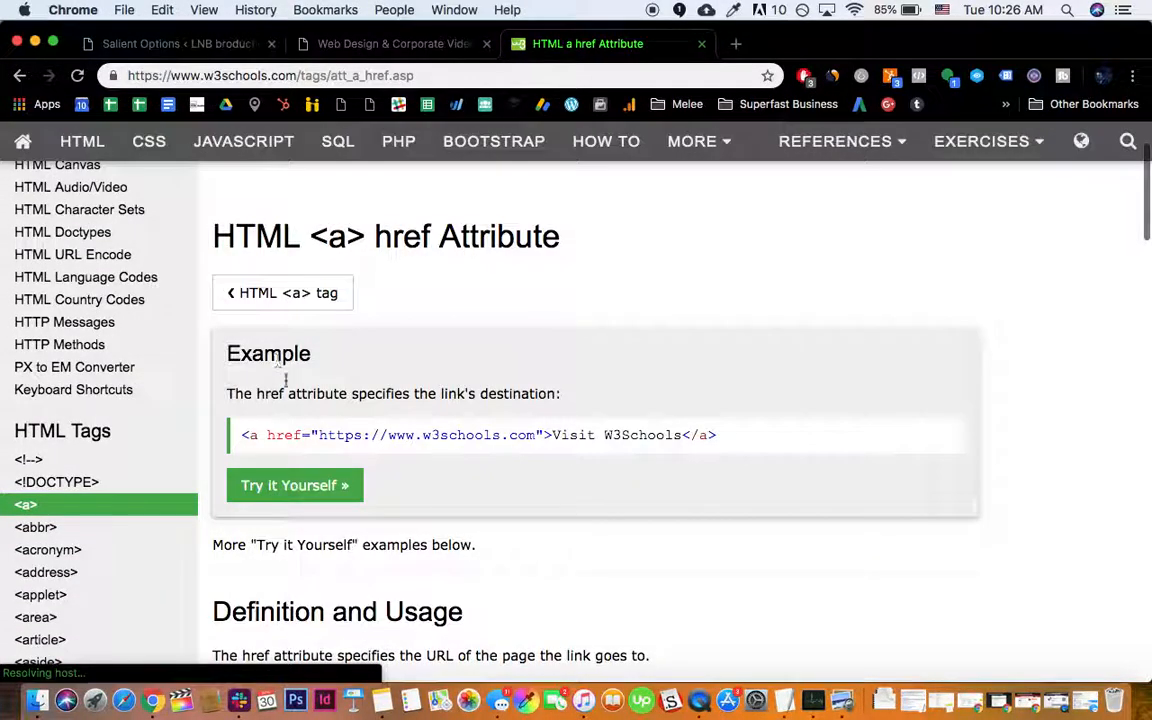
triple_click(470, 435)
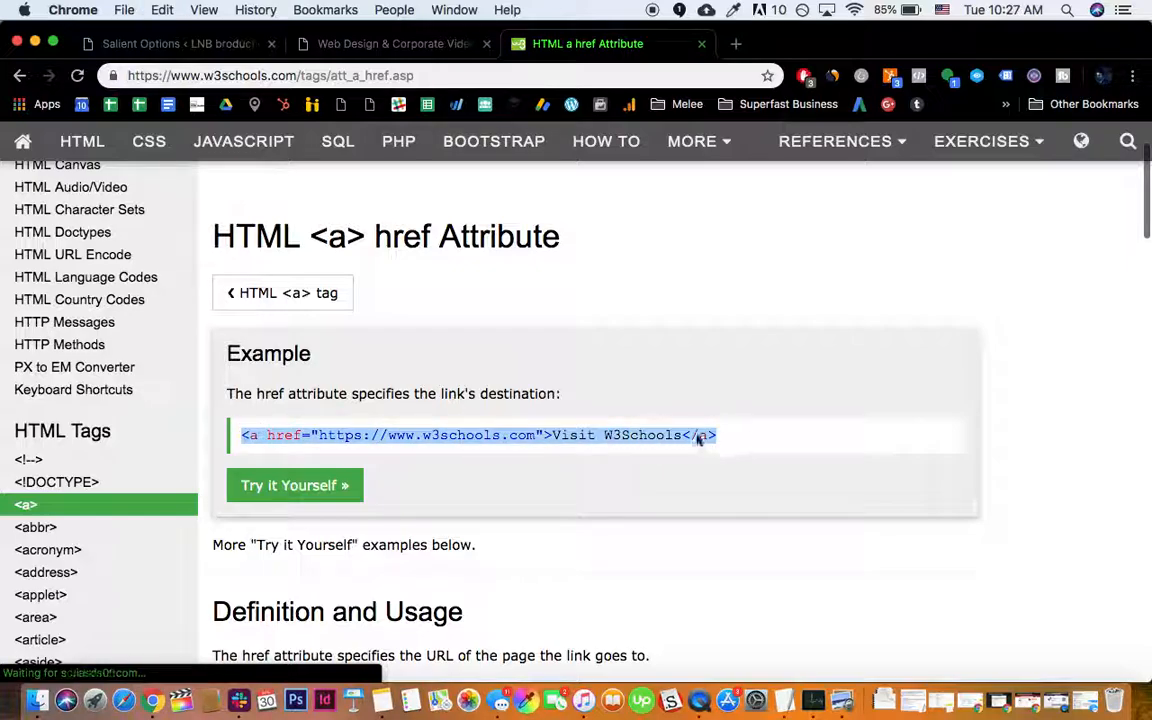
click(160, 43)
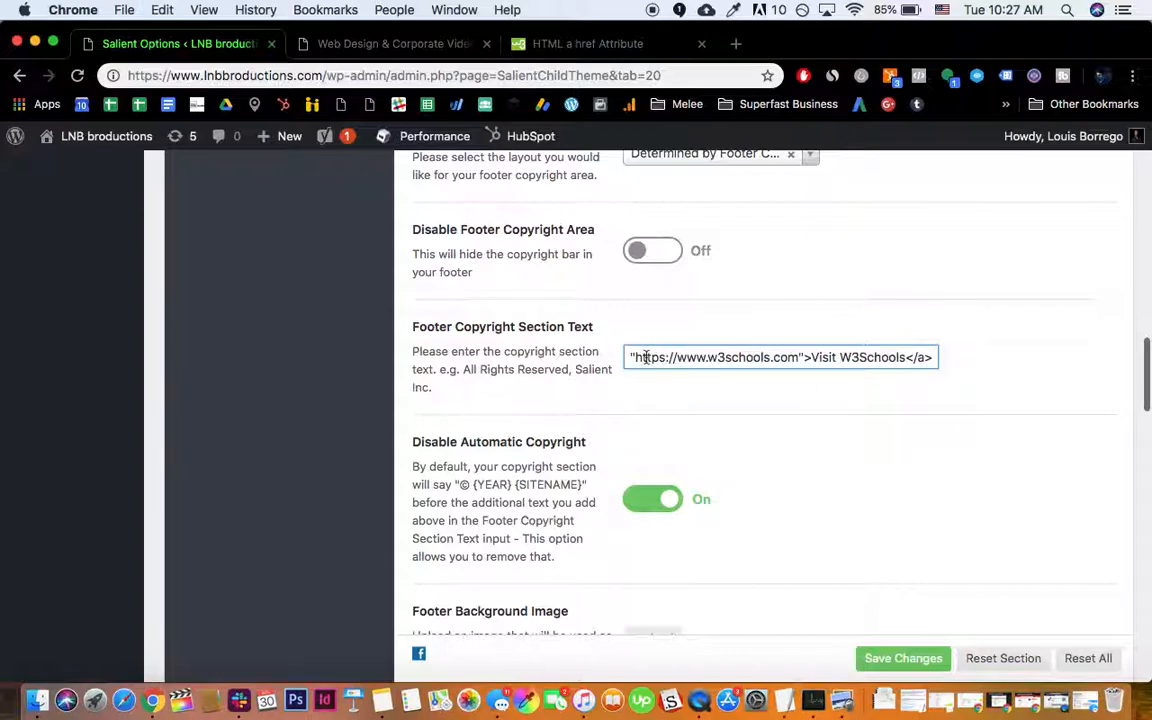
Replace the pasted link's 'Visit W3Schools' text with a 'Web Design…' credit, then select the whole field.
drag(812, 357, 910, 357)
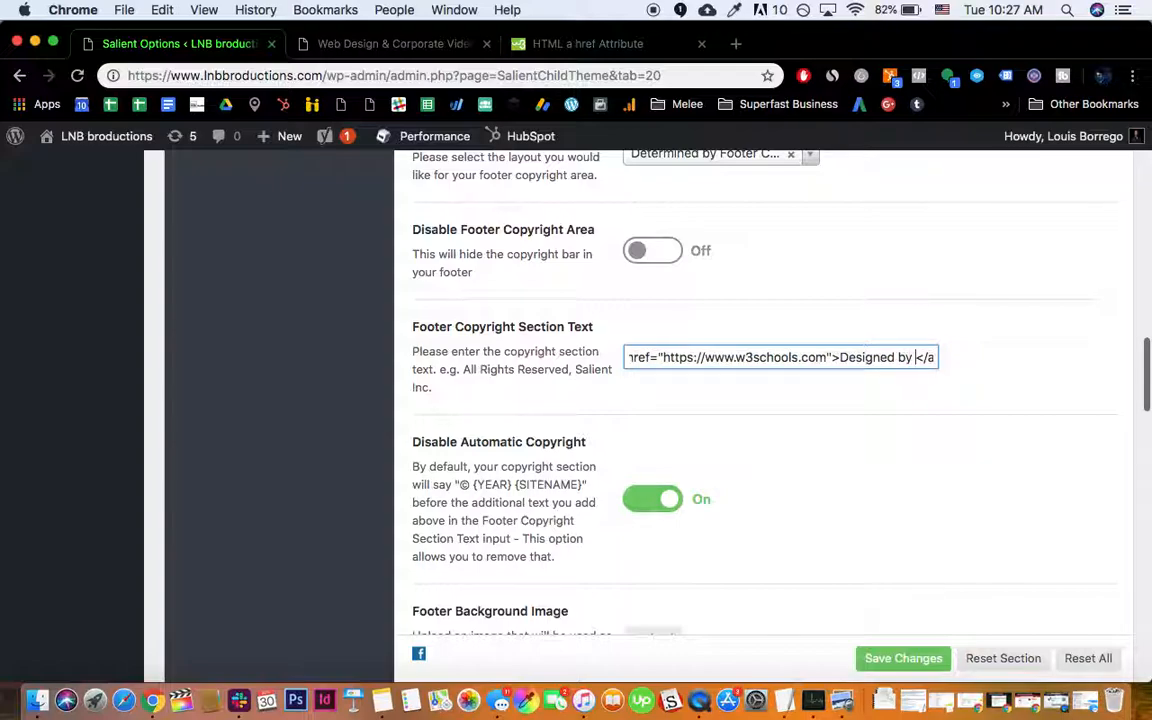
text(Web Designi)
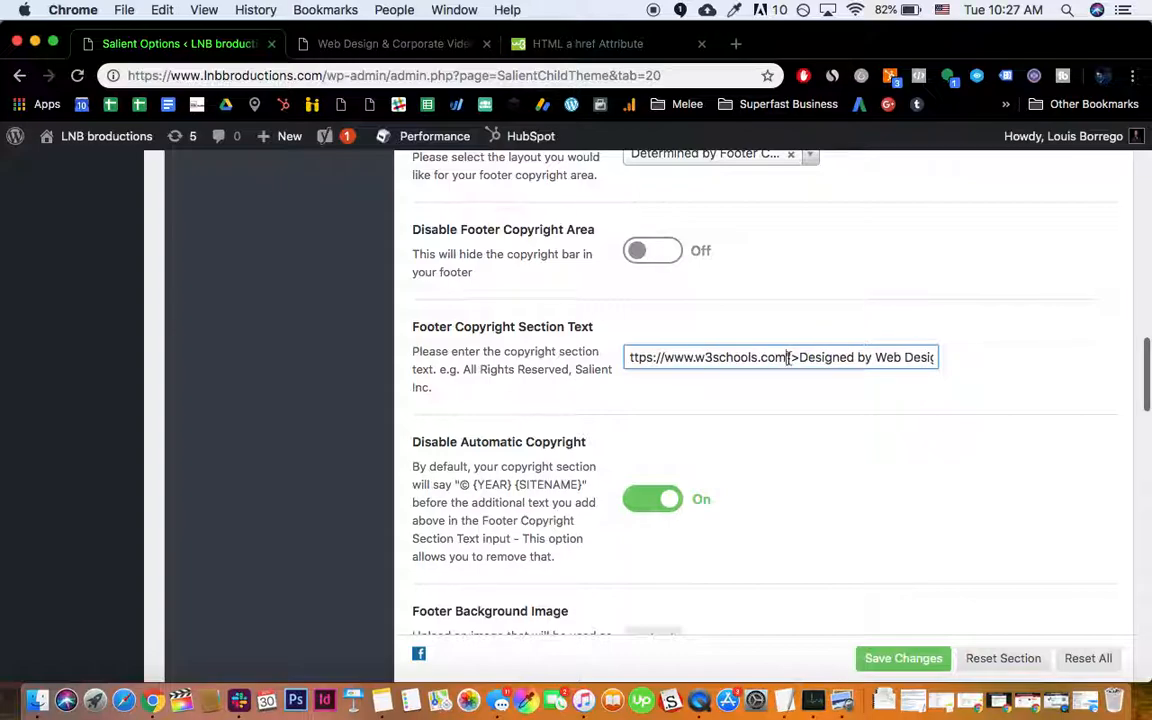
triple_click(780, 357)
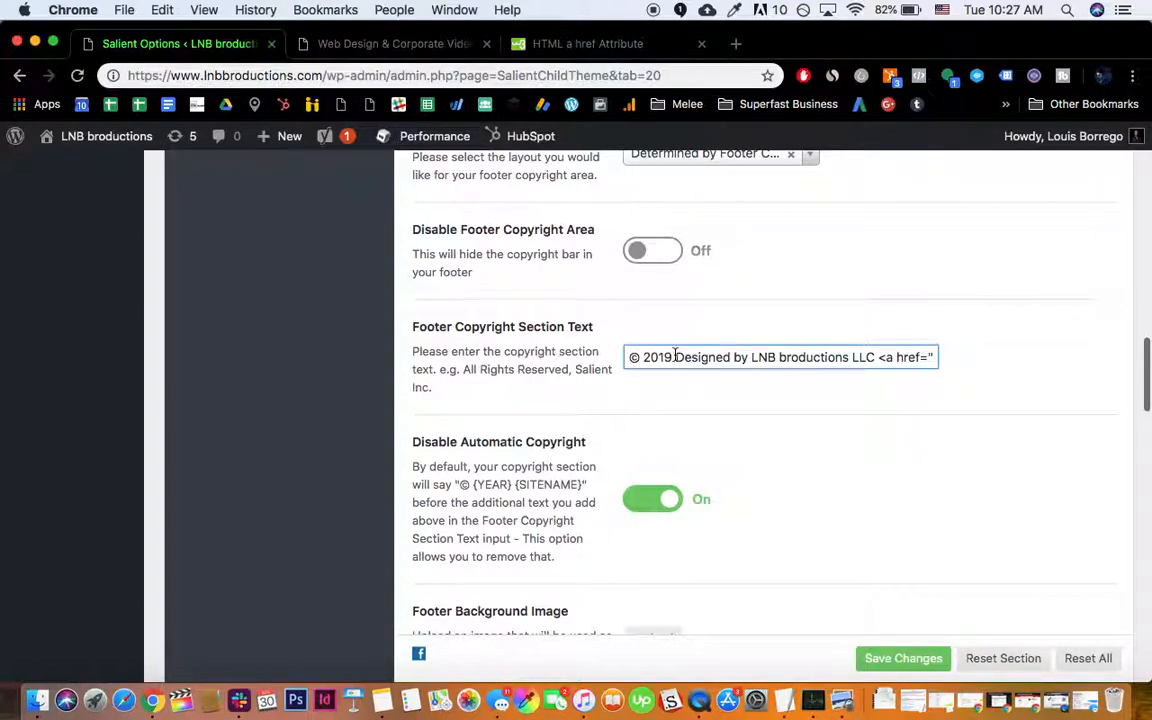
mouse_move(653, 483)
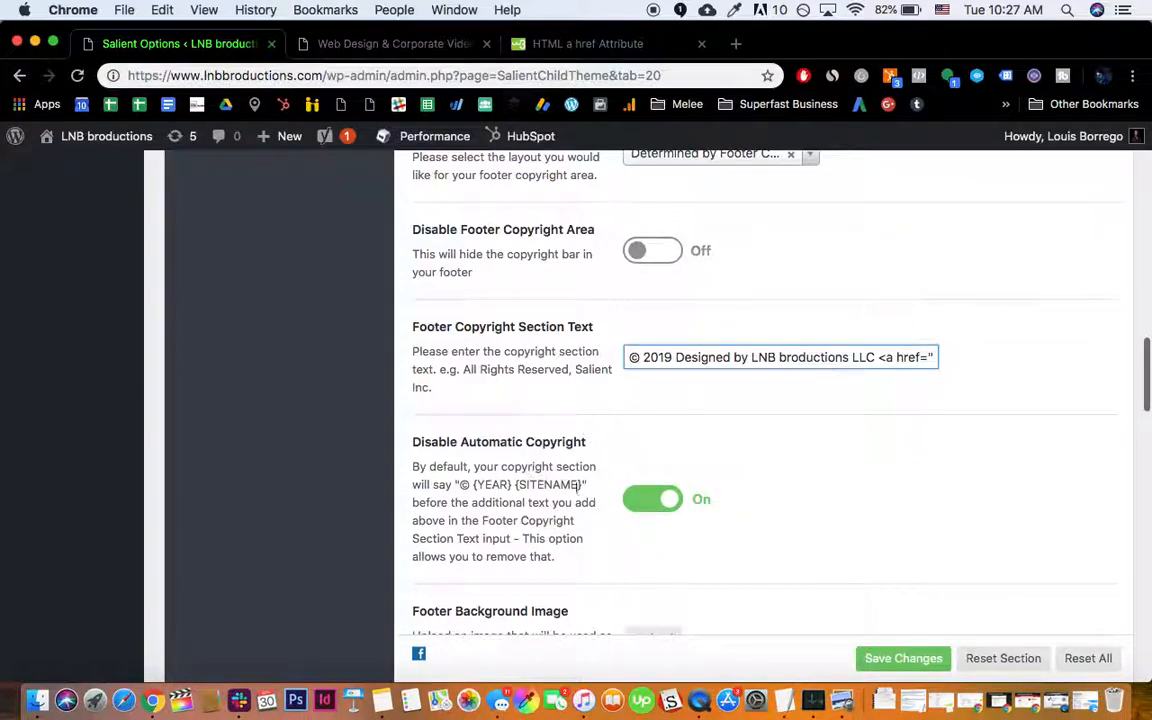
mouse_move(652, 470)
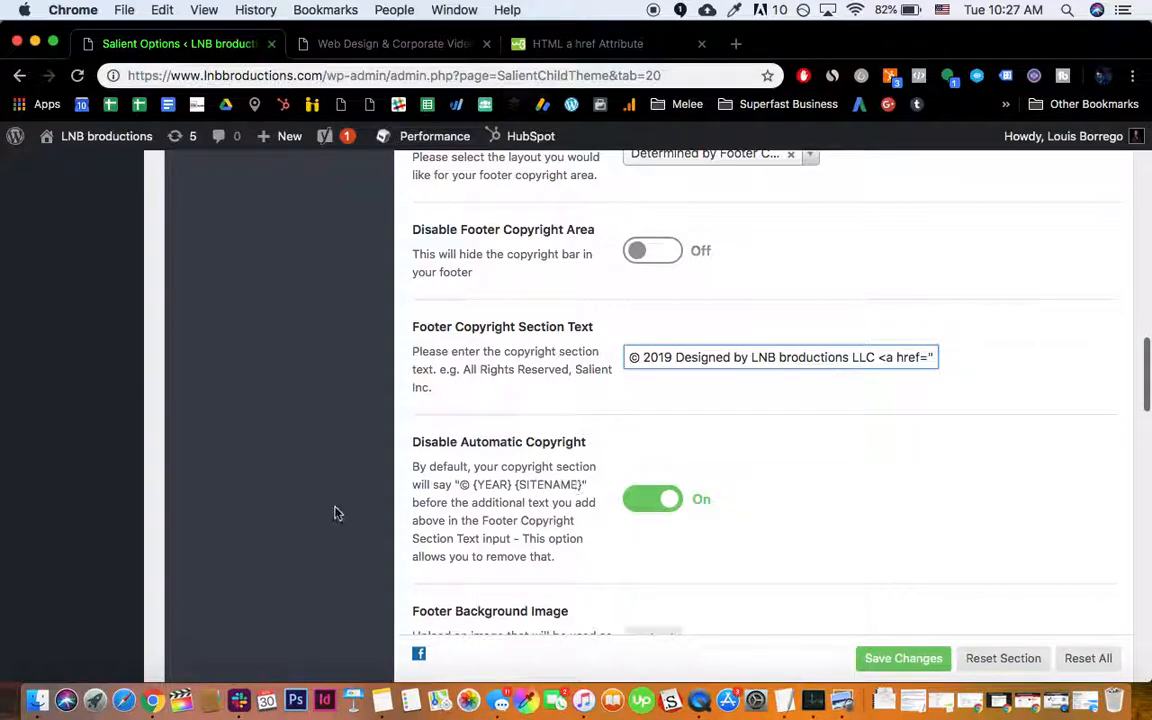
mouse_move(745, 443)
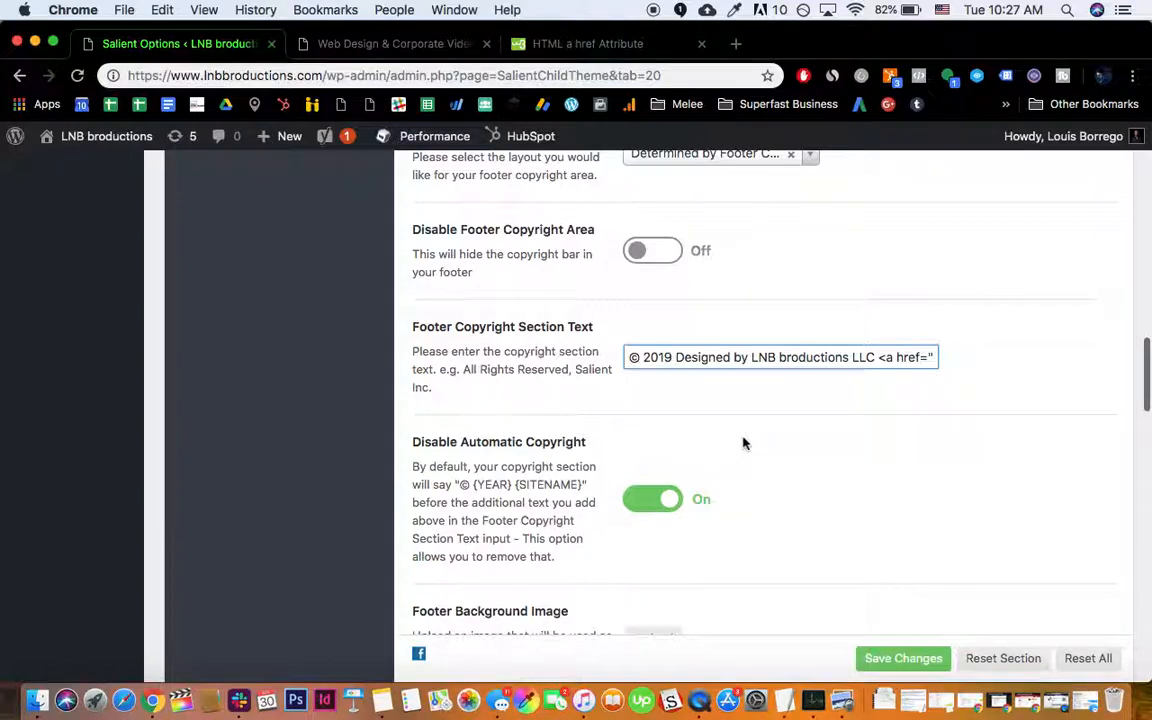
mouse_move(497, 480)
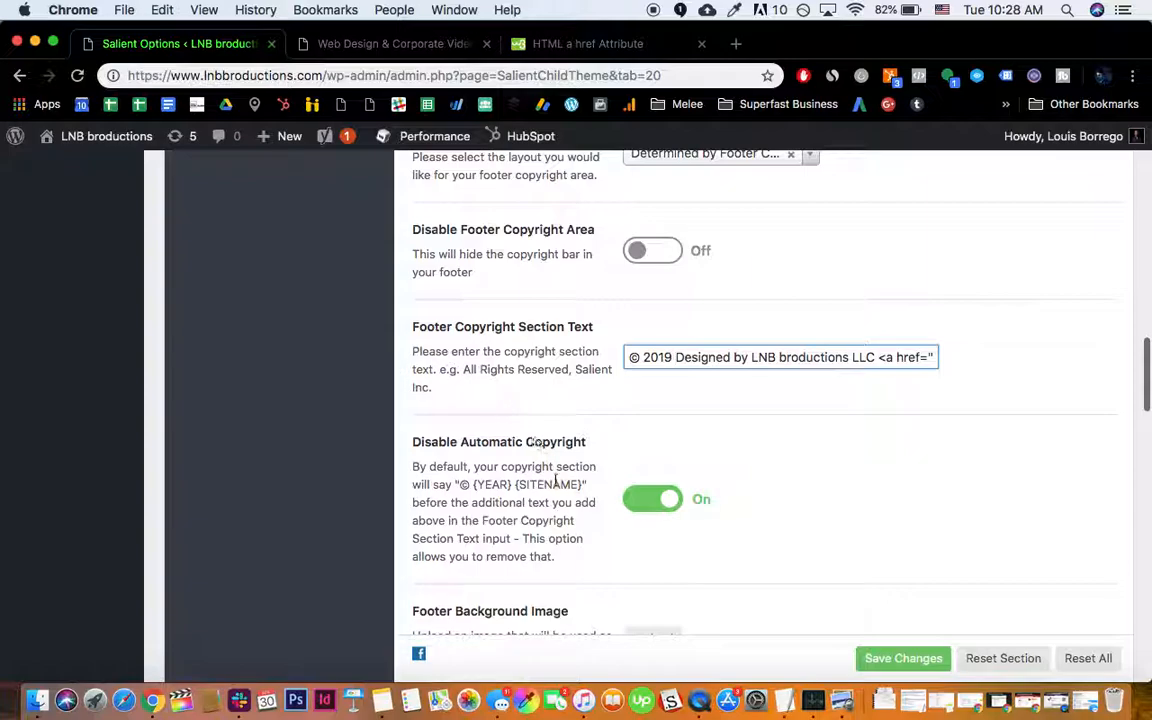
mouse_move(598, 577)
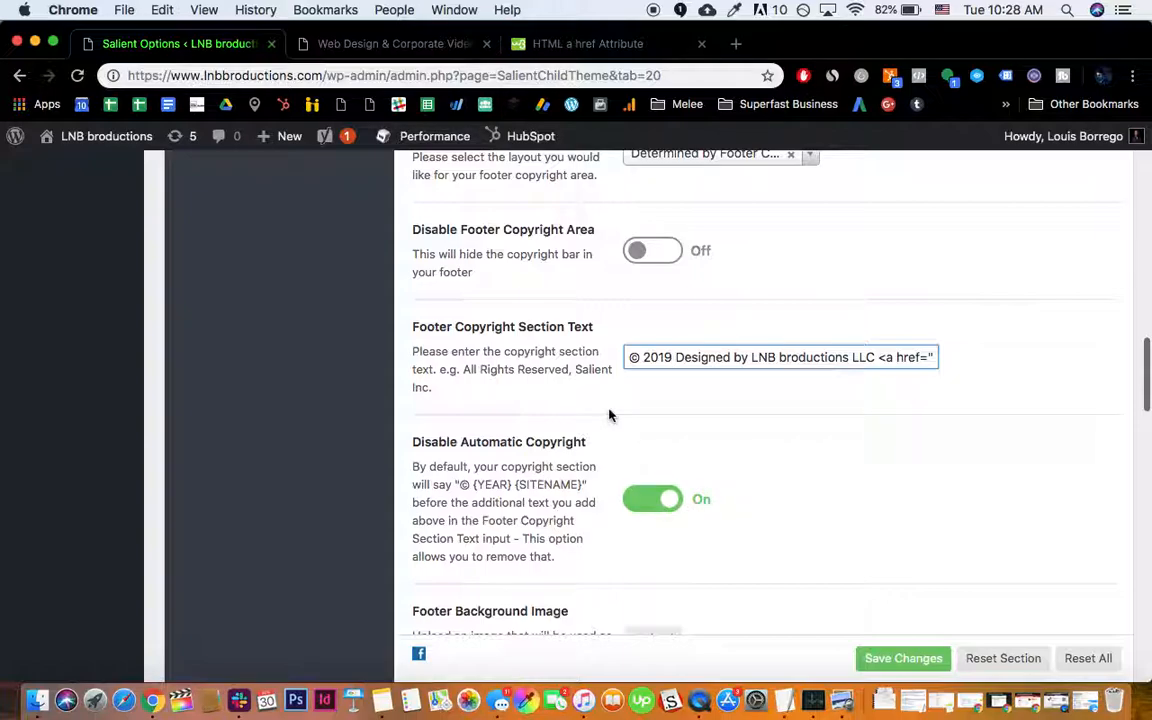
triple_click(780, 357)
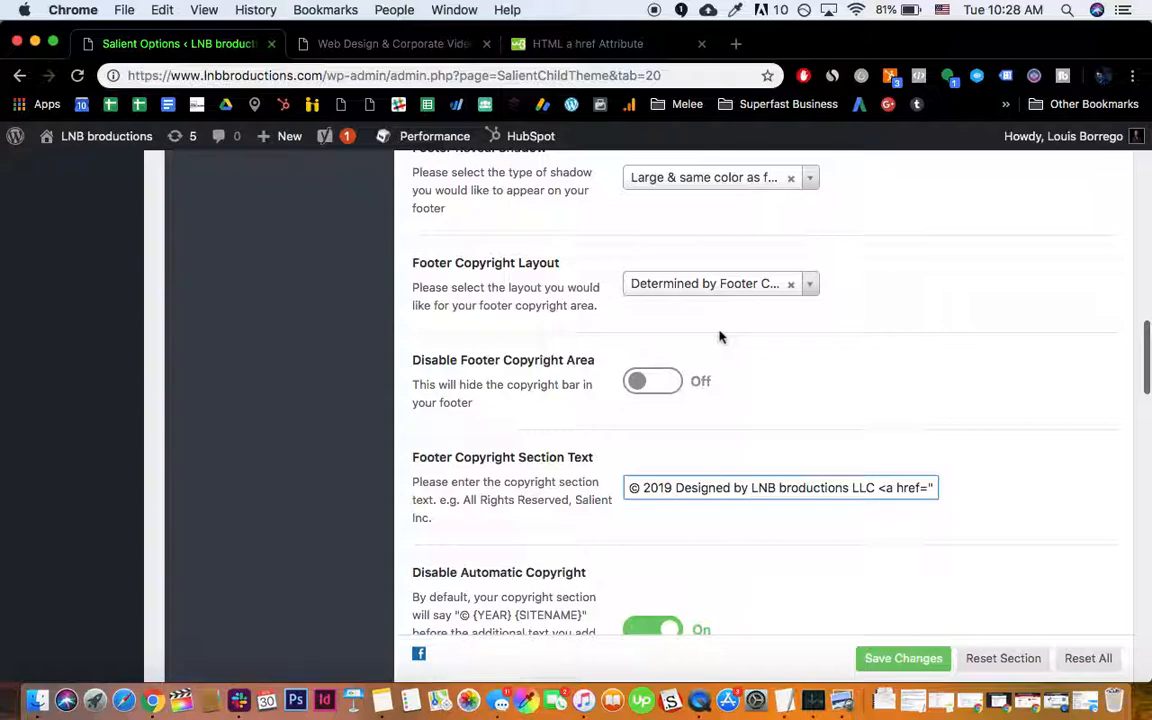
scroll(down, 3)
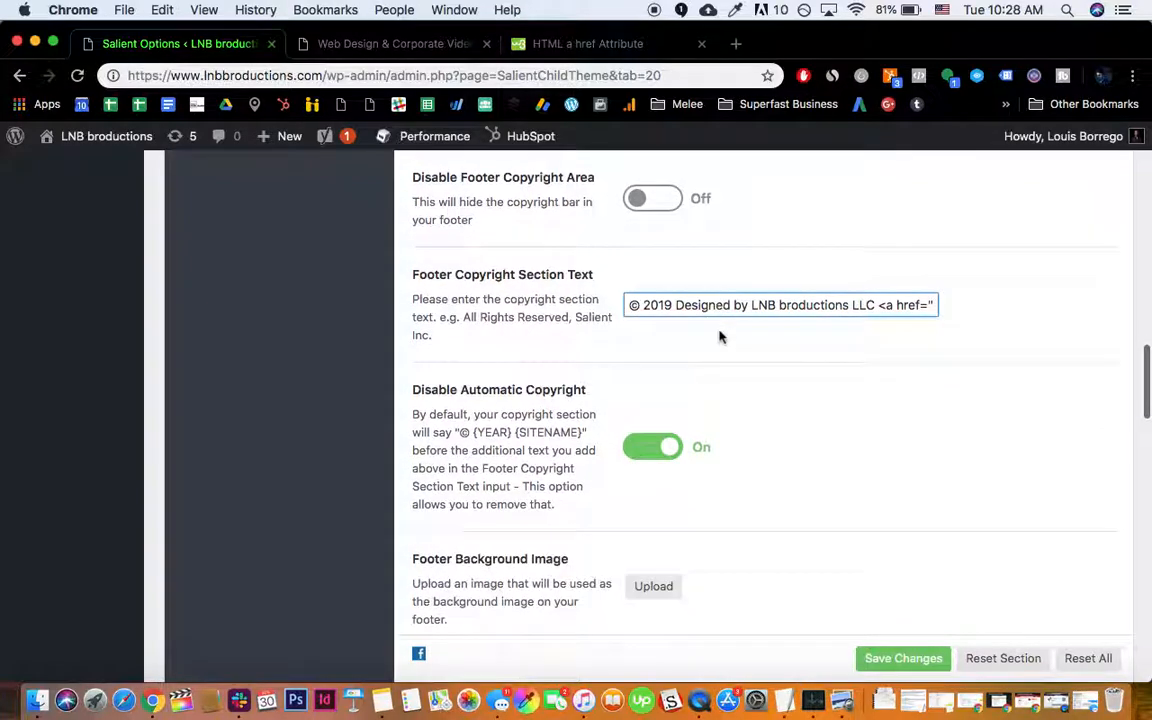
mouse_move(663, 349)
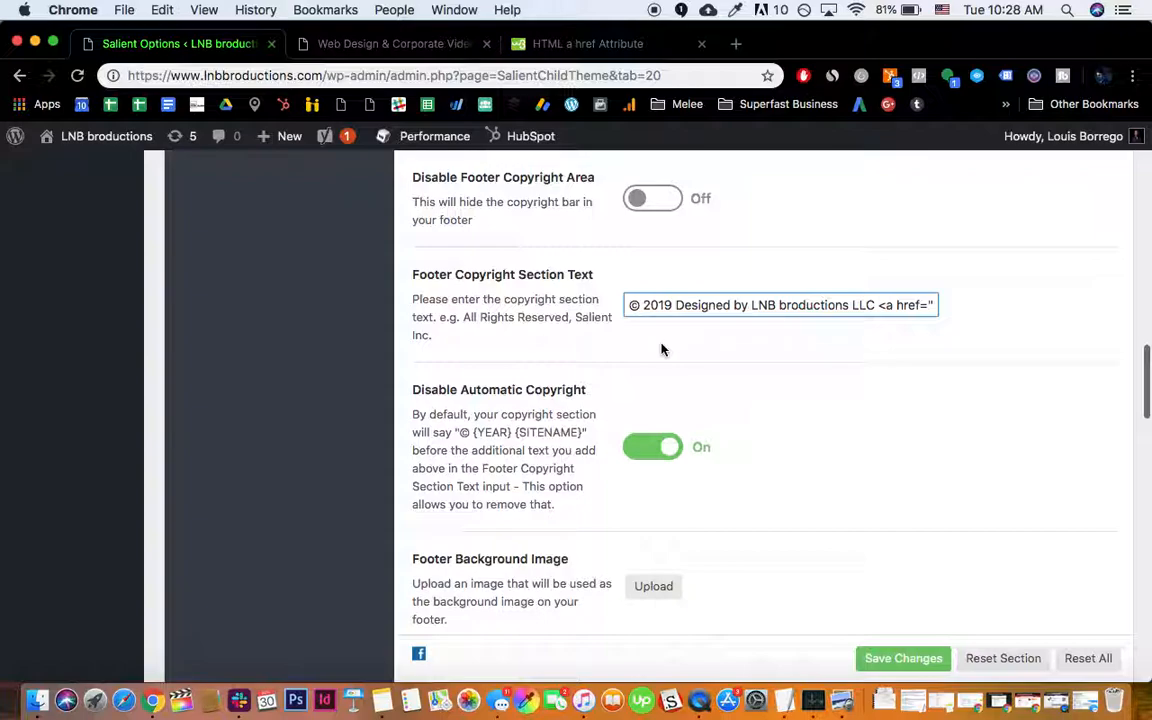
mouse_move(572, 346)
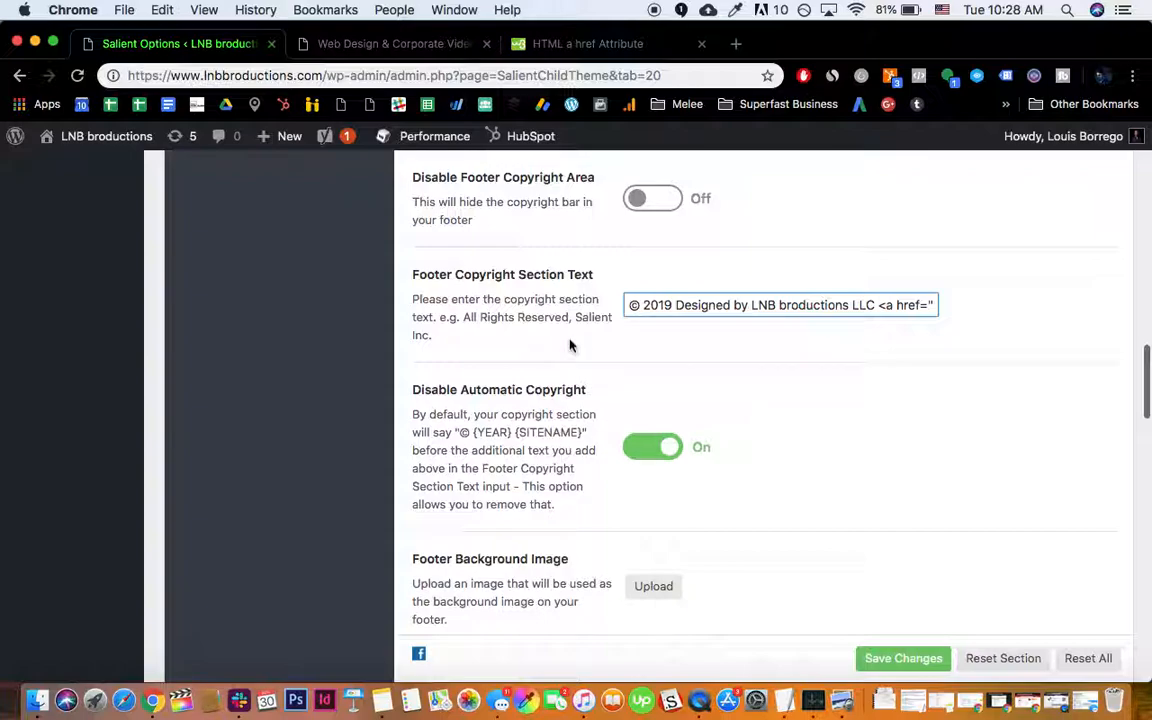